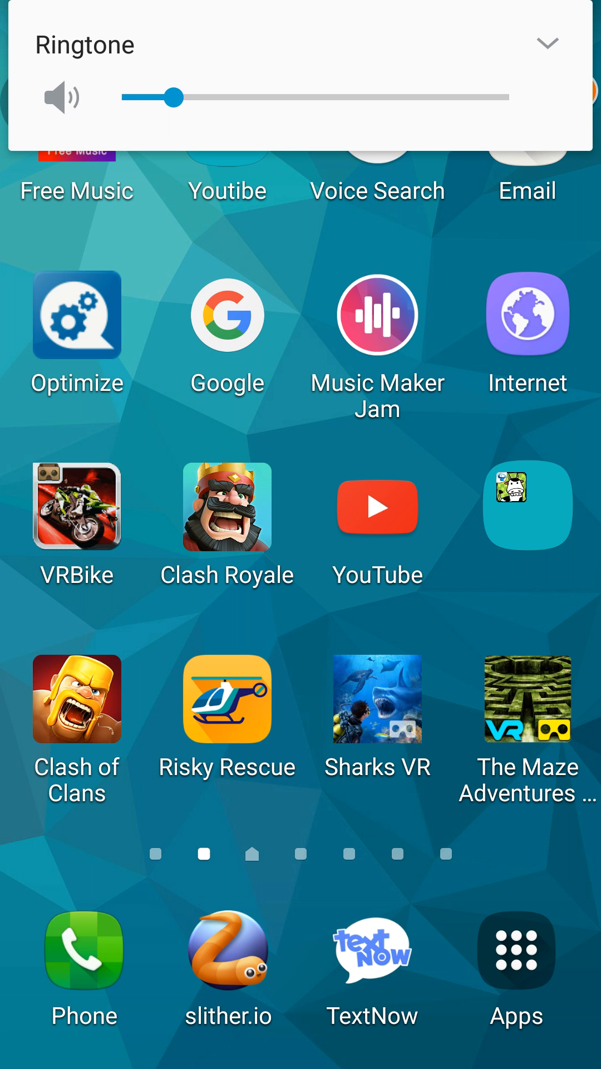
- Dismiss the ringtone volume popup and bring up the full installed apps list
{"action": "left_click", "coordinate": [548, 43]}
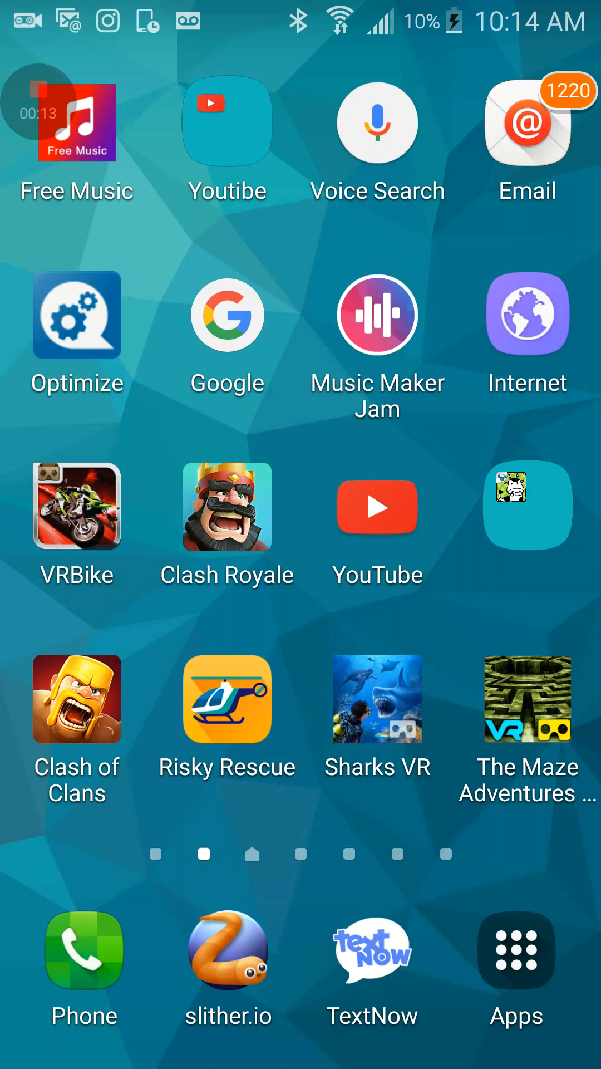
{"action": "left_click", "coordinate": [516, 953]}
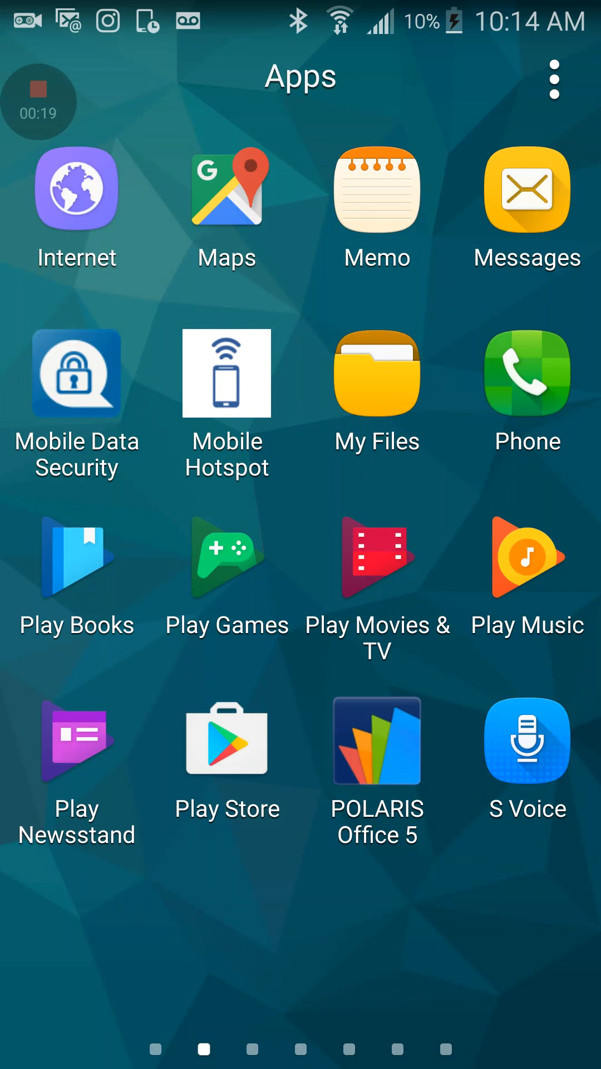
{"action": "left_click", "coordinate": [227, 743]}
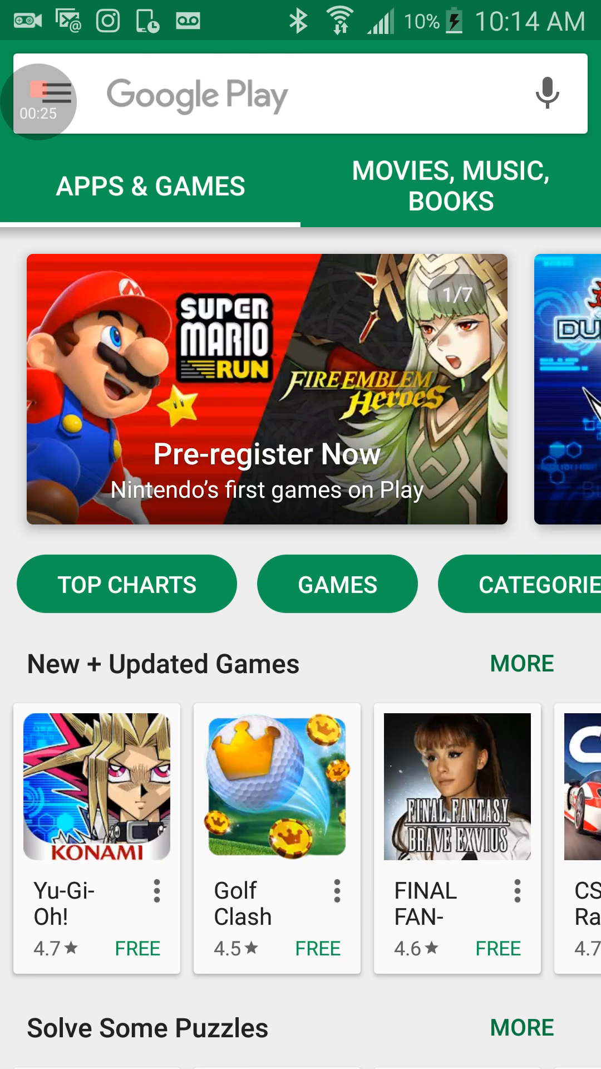
{"action": "scroll", "scroll_direction": "down", "scroll_amount": 3}
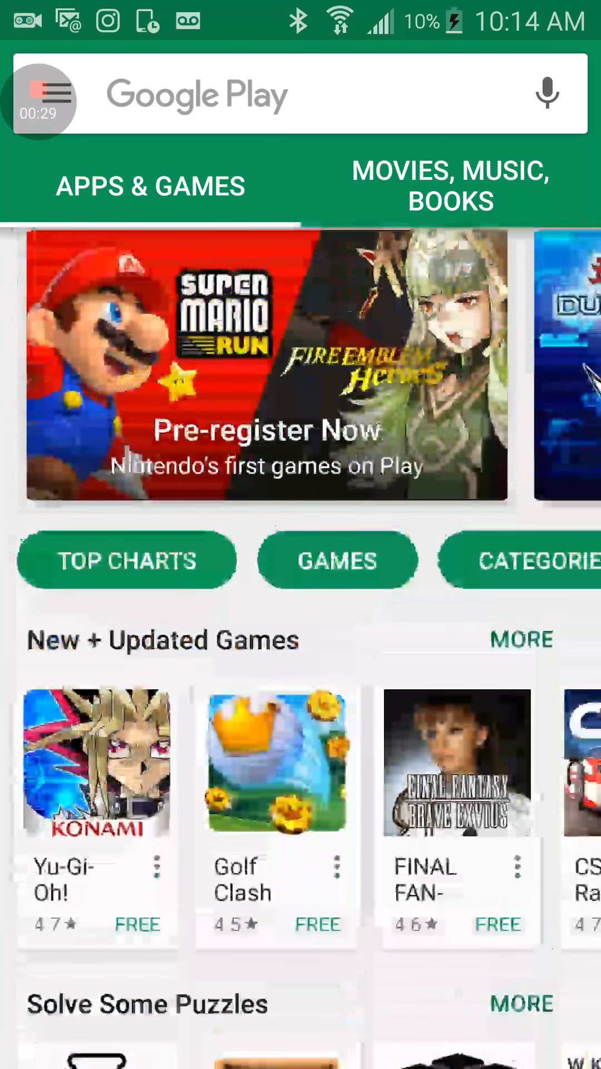
{"action": "left_click", "coordinate": [307, 93]}
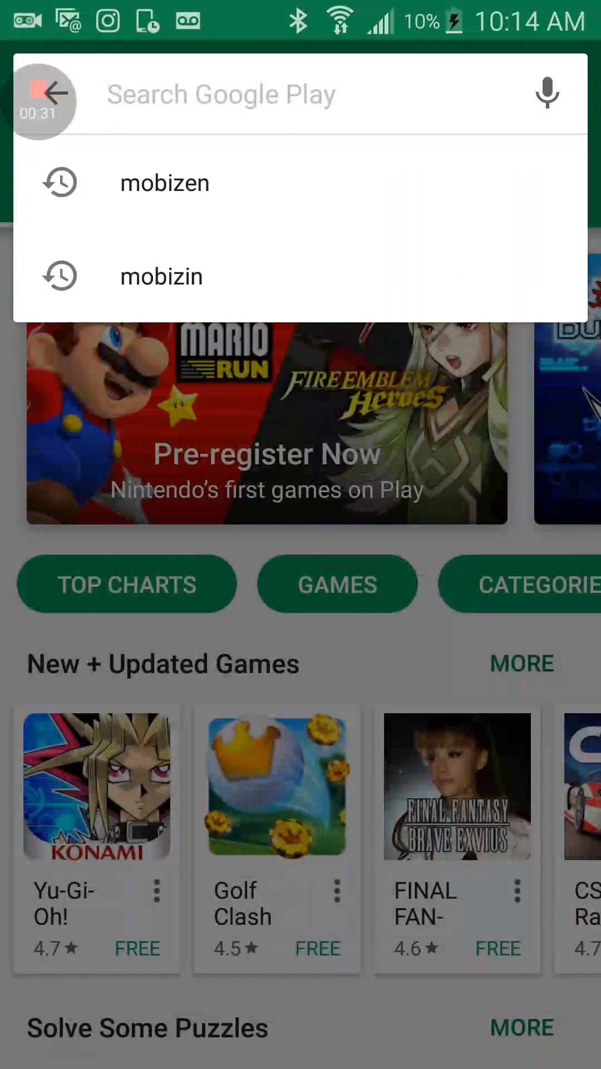
{"action": "left_click", "coordinate": [286, 94]}
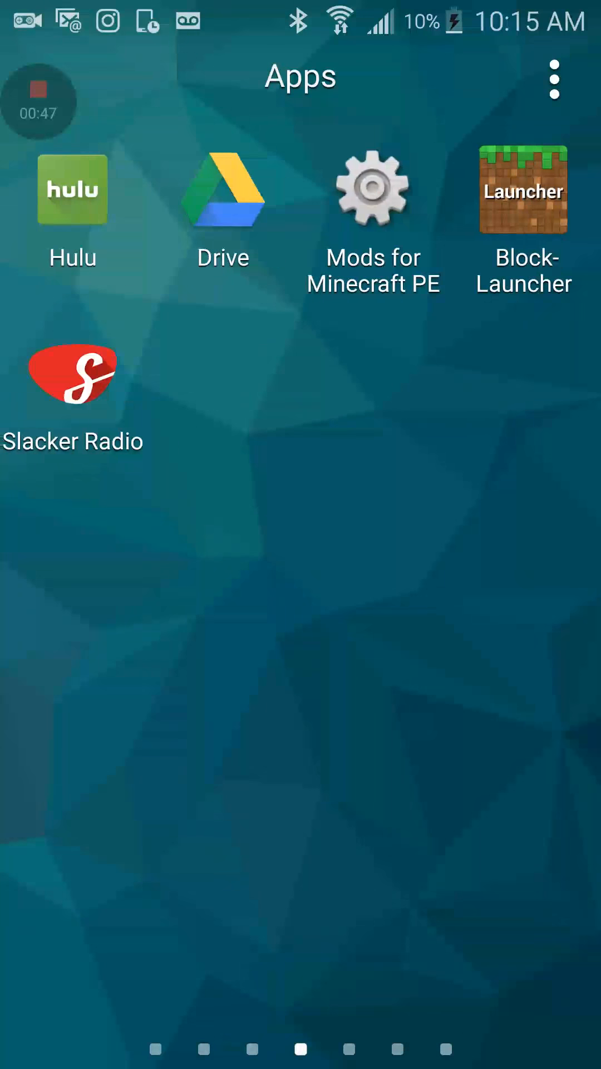
- Swipe the app drawer back to Play Store and reopen it with search ready
{"action": "scroll", "scroll_direction": "right", "scroll_amount": 3}
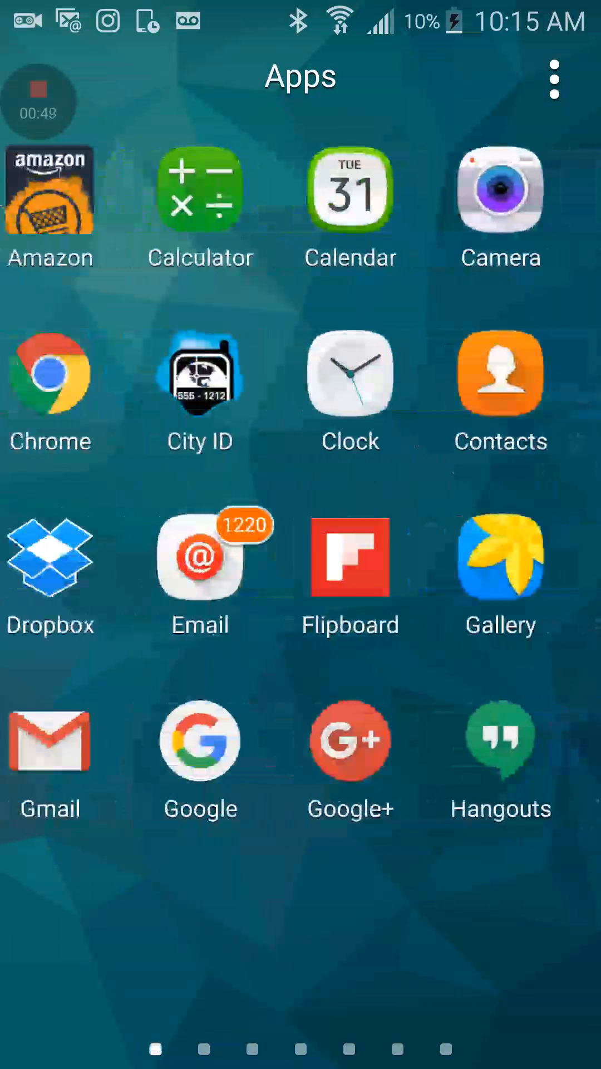
{"action": "scroll", "scroll_direction": "left", "scroll_amount": 3}
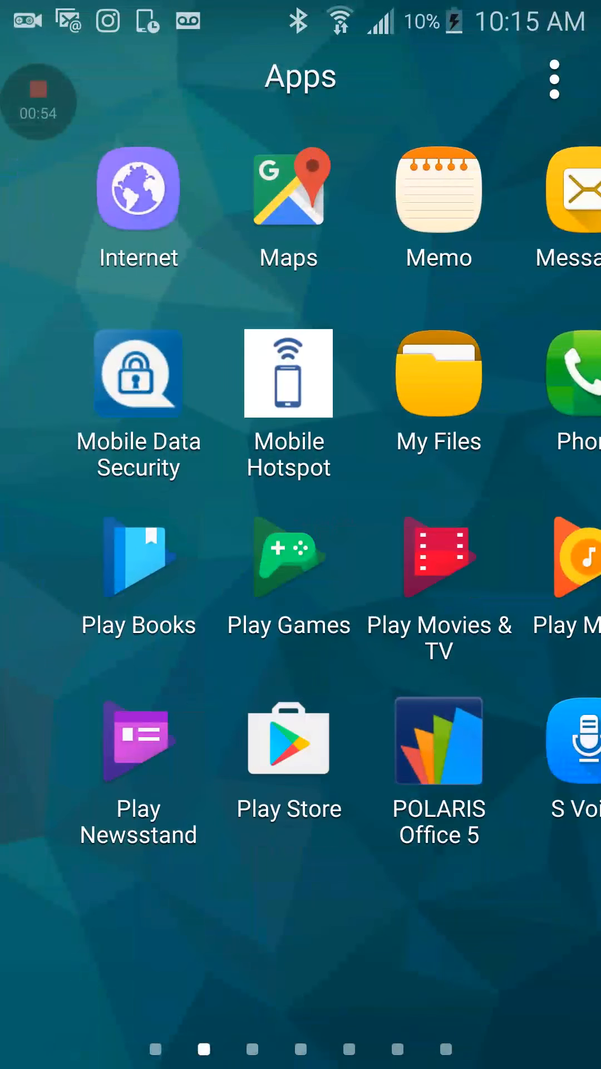
{"action": "left_click", "coordinate": [289, 742]}
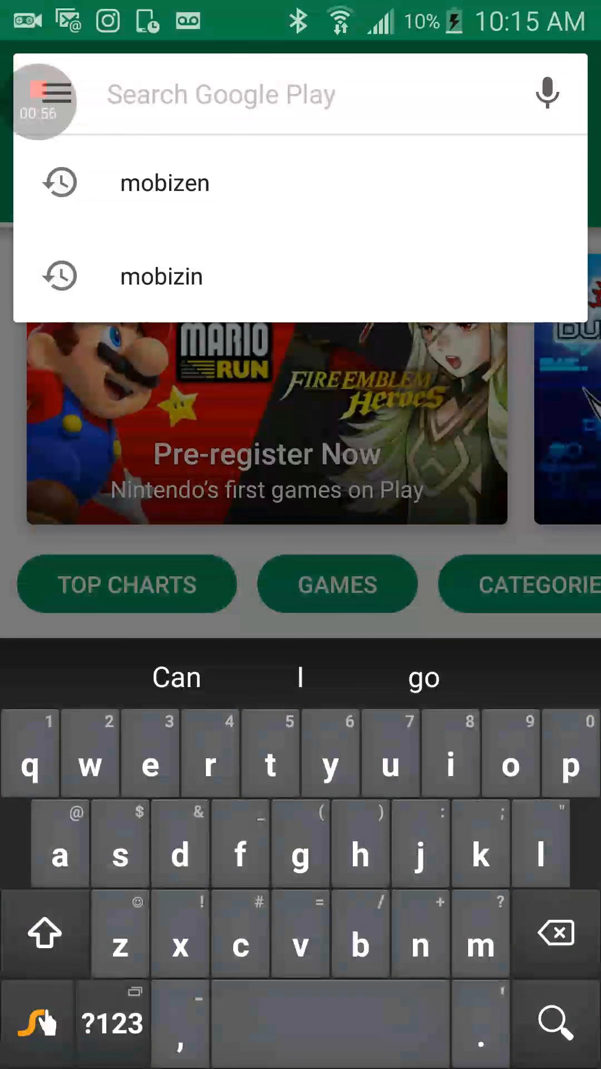
- Search 'adv s' and pick the 'adv screen recorder' suggestion to reach its app page
{"action": "type", "text": "adv"}
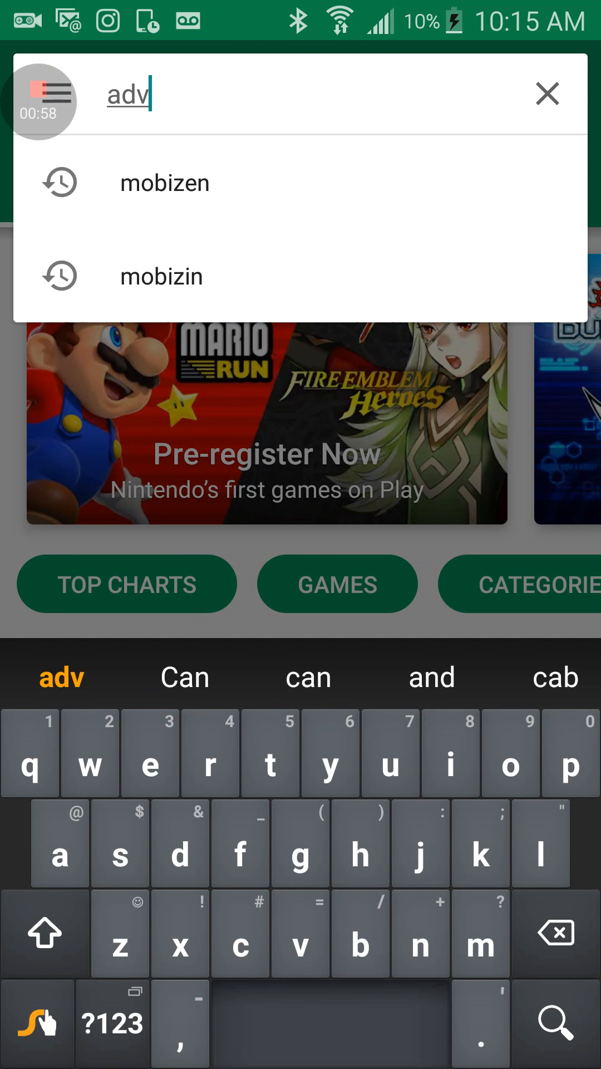
{"action": "type", "text": "s"}
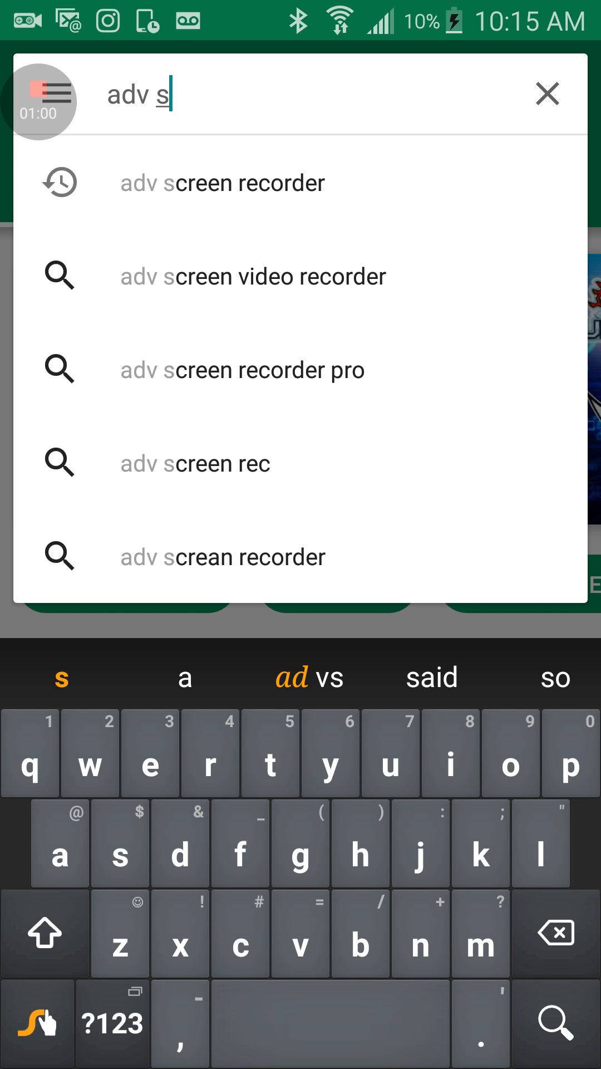
{"action": "left_click", "coordinate": [221, 183]}
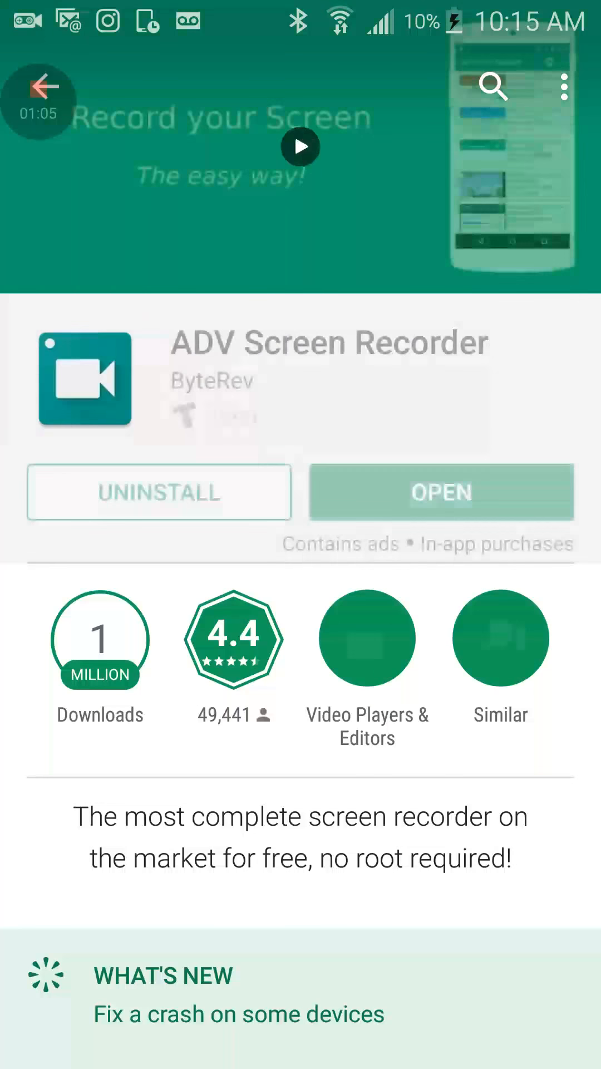
- Launch ADV Screen Recorder, see its empty No Videos list, then return to the home screen
{"action": "left_click", "coordinate": [441, 492]}
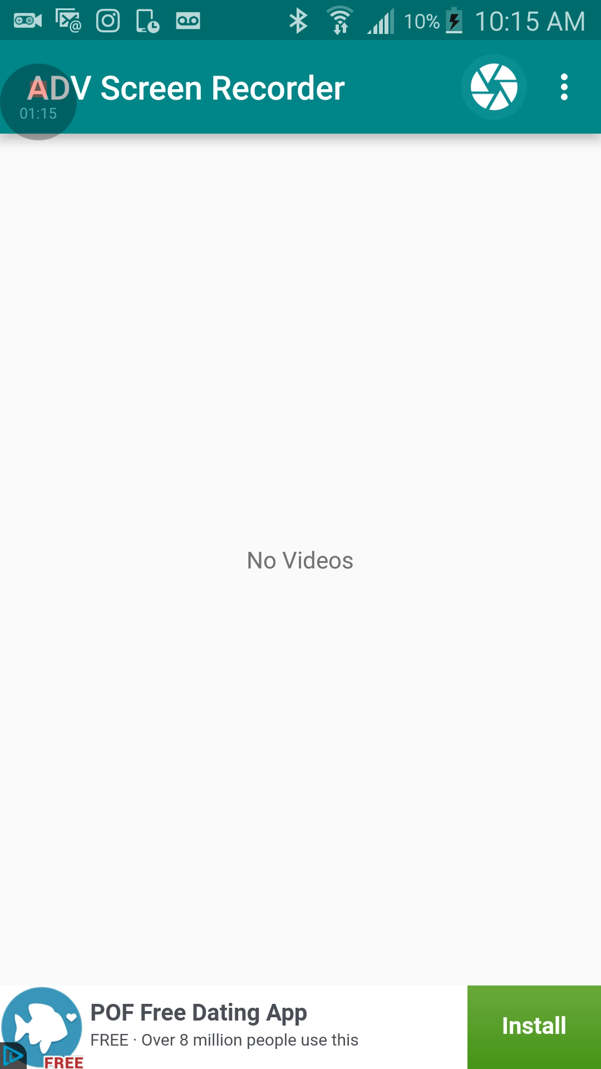
{"action": "left_click", "coordinate": [493, 86]}
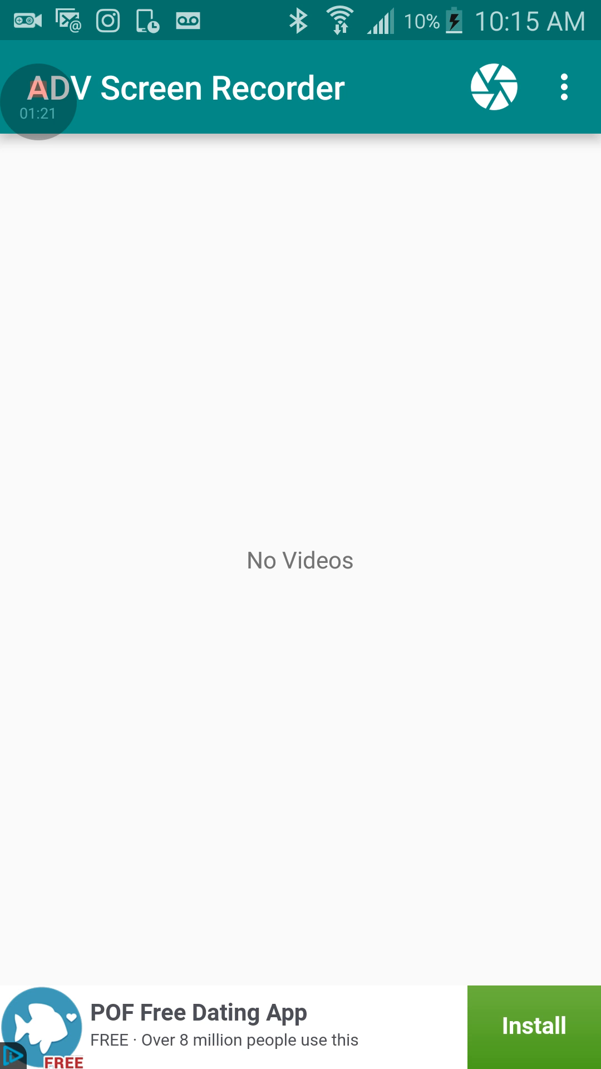
{"action": "left_click", "coordinate": [494, 87]}
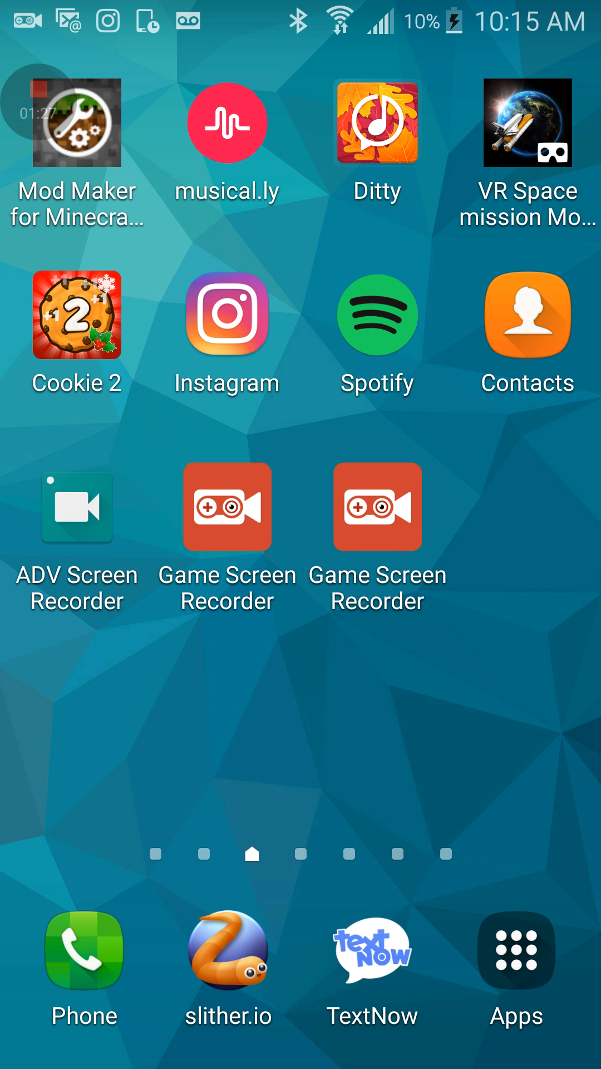
- Back in the store, clear the old query and search for 'screen recorder' apps
{"action": "left_click", "coordinate": [77, 508]}
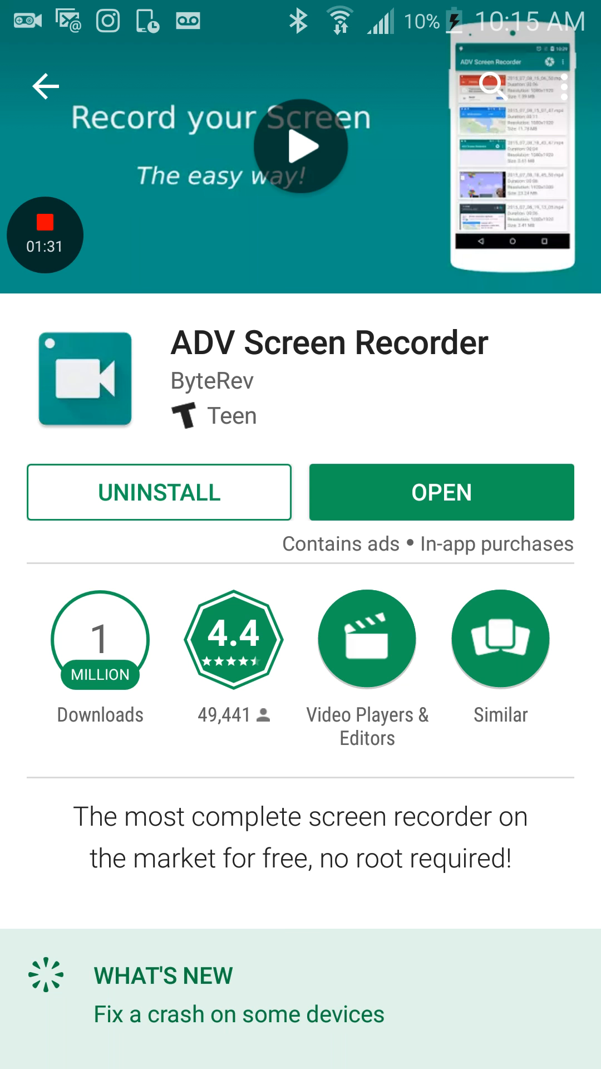
{"action": "left_click", "coordinate": [45, 87]}
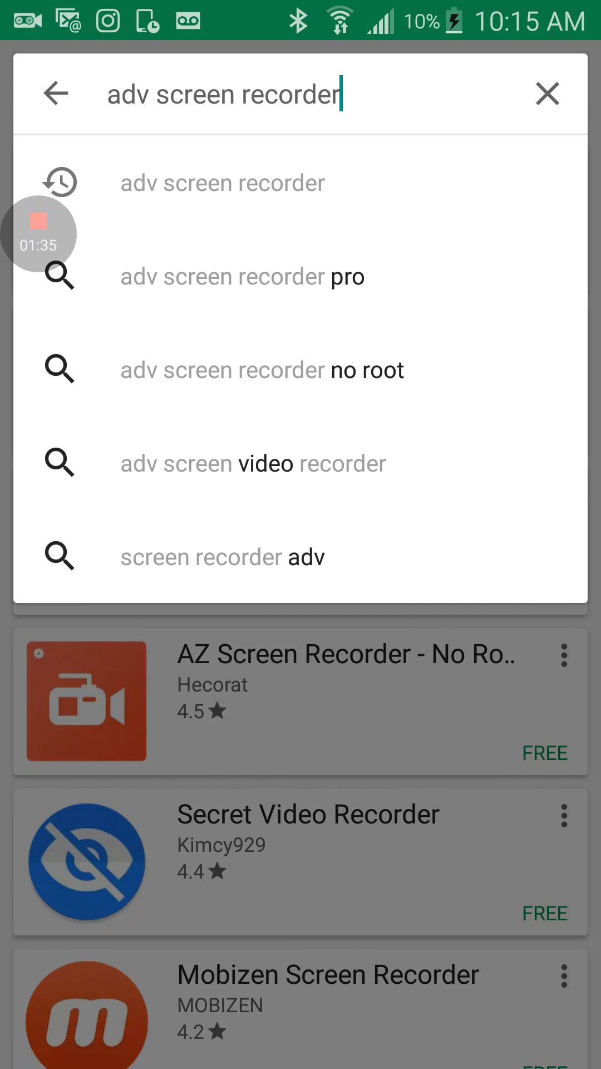
{"action": "key", "text": "Backspace"}
{"action": "type", "text": "g"}
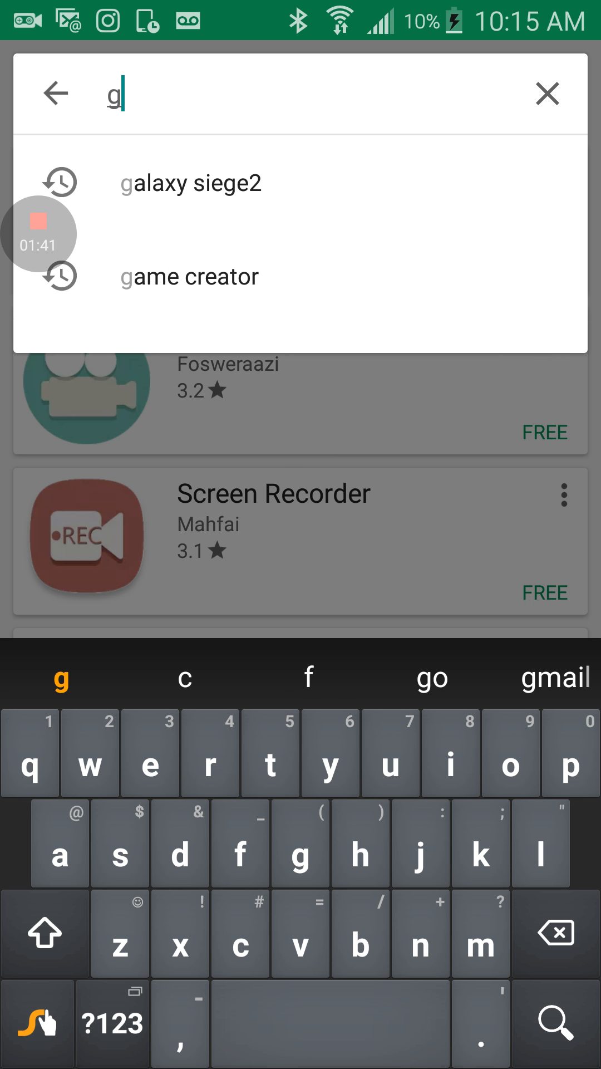
{"action": "type", "text": "a"}
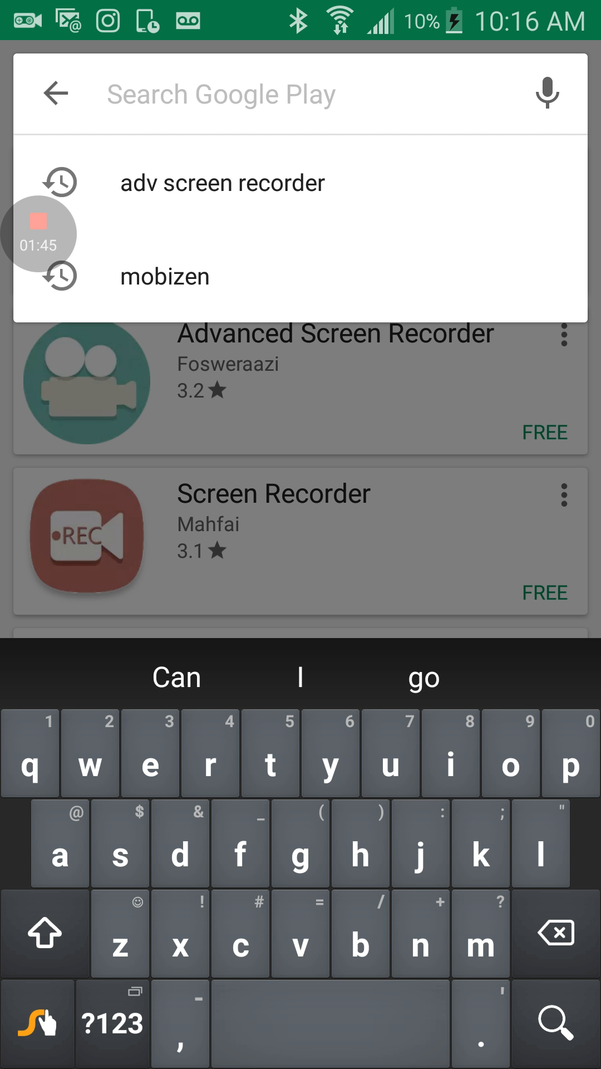
{"action": "type", "text": "sc"}
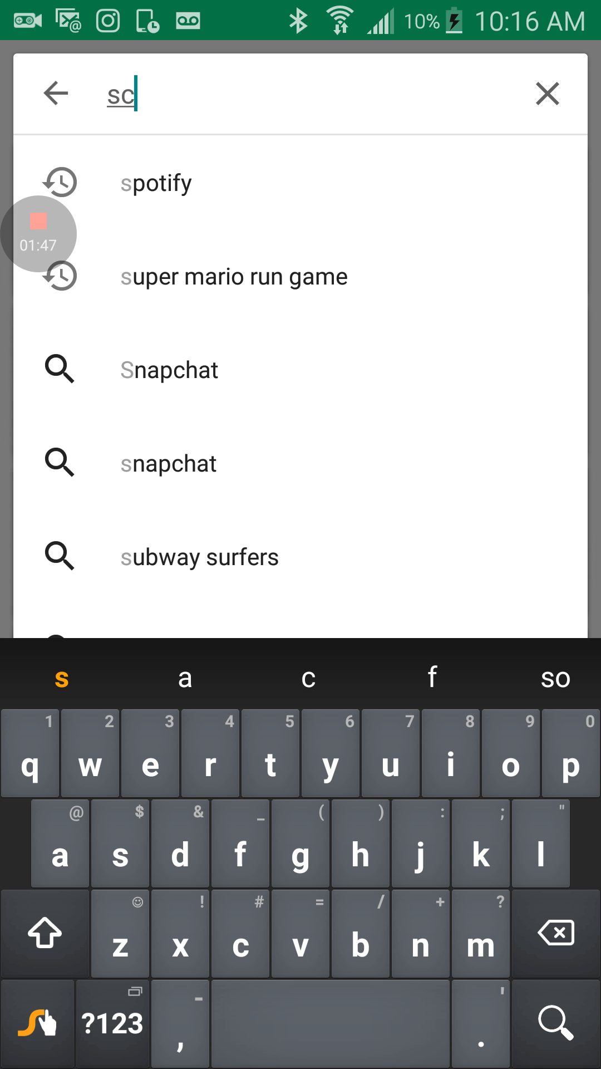
{"action": "type", "text": "r"}
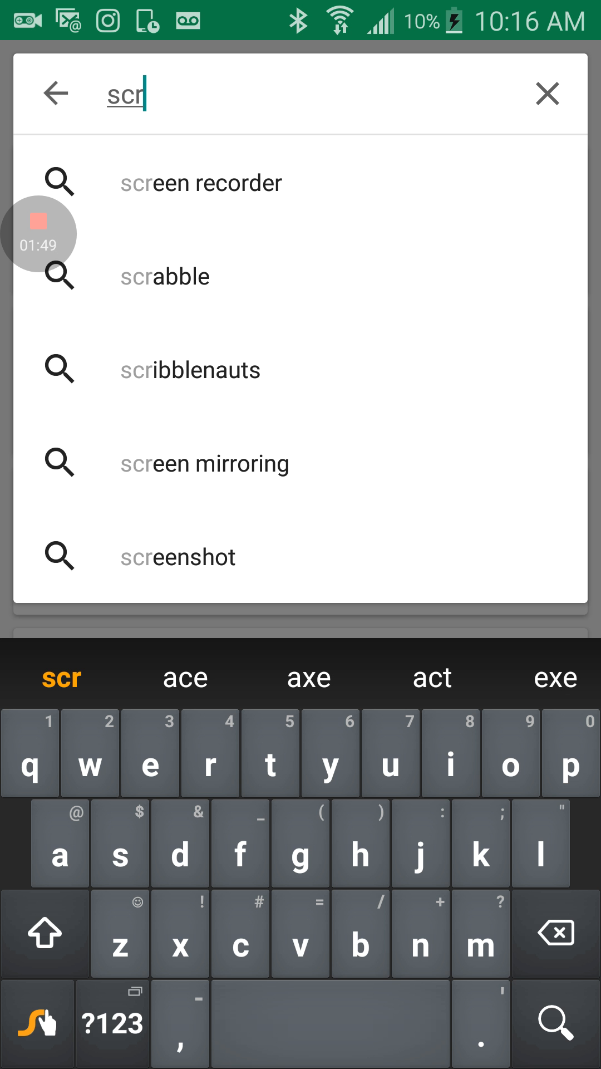
{"action": "left_click", "coordinate": [201, 182]}
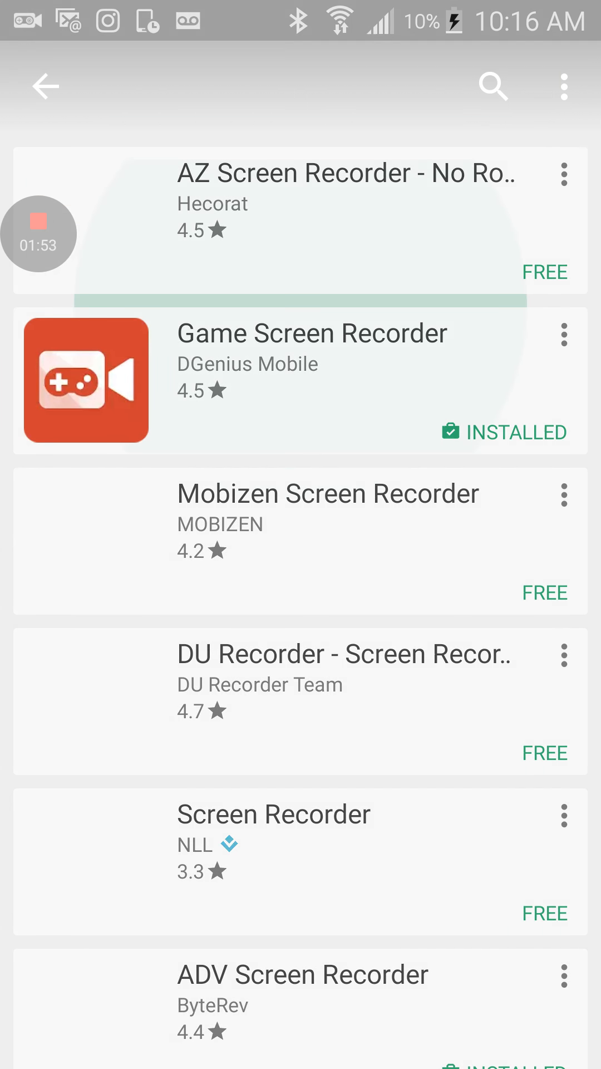
- Choose Game Screen Recorder from the results to reach its listing
{"action": "left_click", "coordinate": [311, 380]}
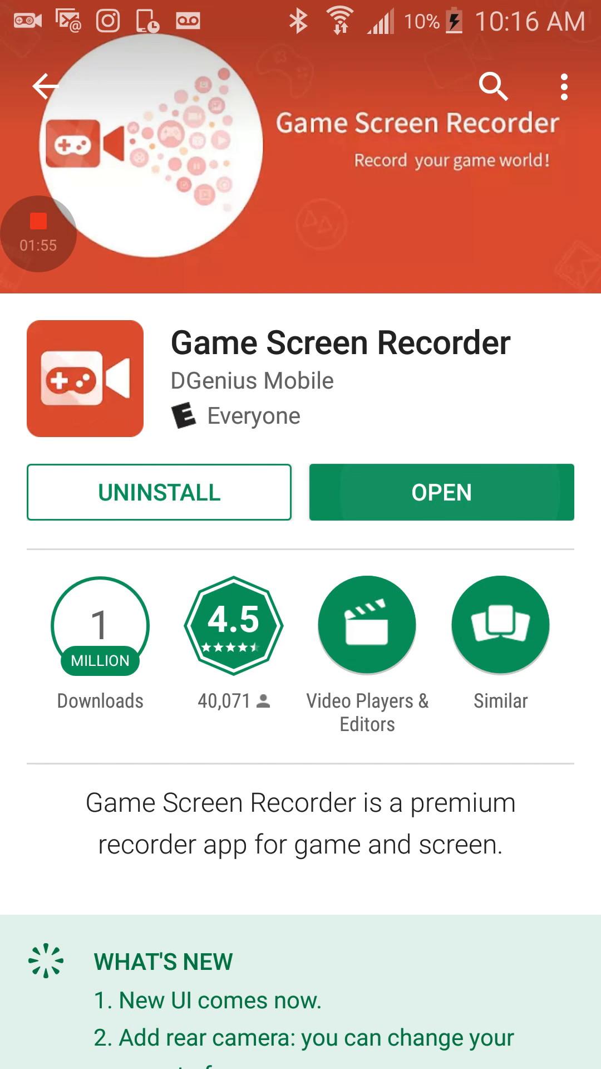
- Launch Game Screen Recorder, glance at the saved Minecraft recording, and return to the recordable apps grid
{"action": "left_click", "coordinate": [443, 491]}
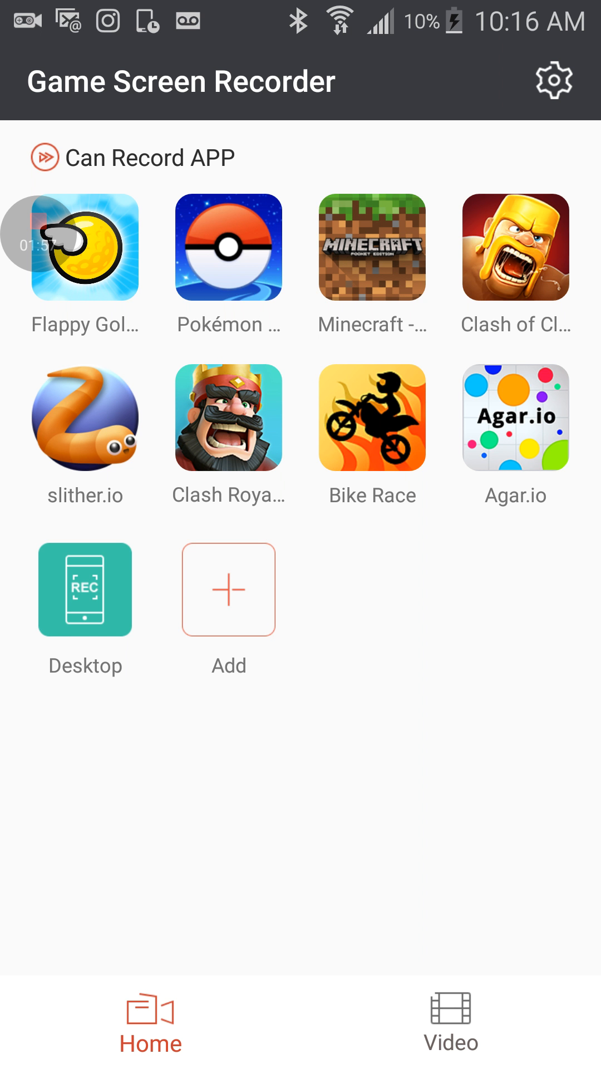
{"action": "left_click", "coordinate": [450, 1021]}
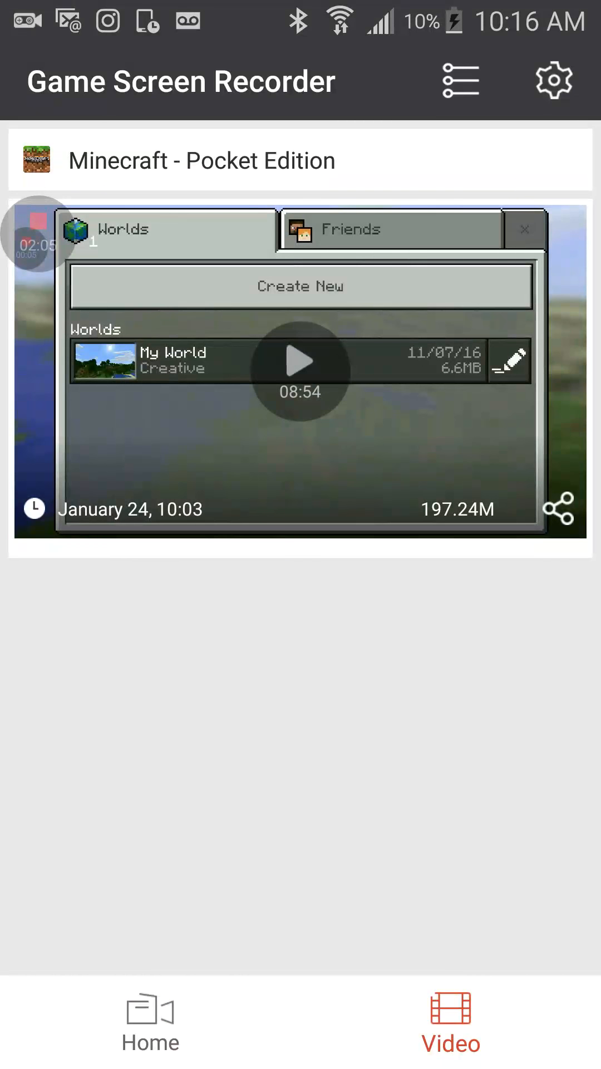
{"action": "left_click", "coordinate": [150, 1021]}
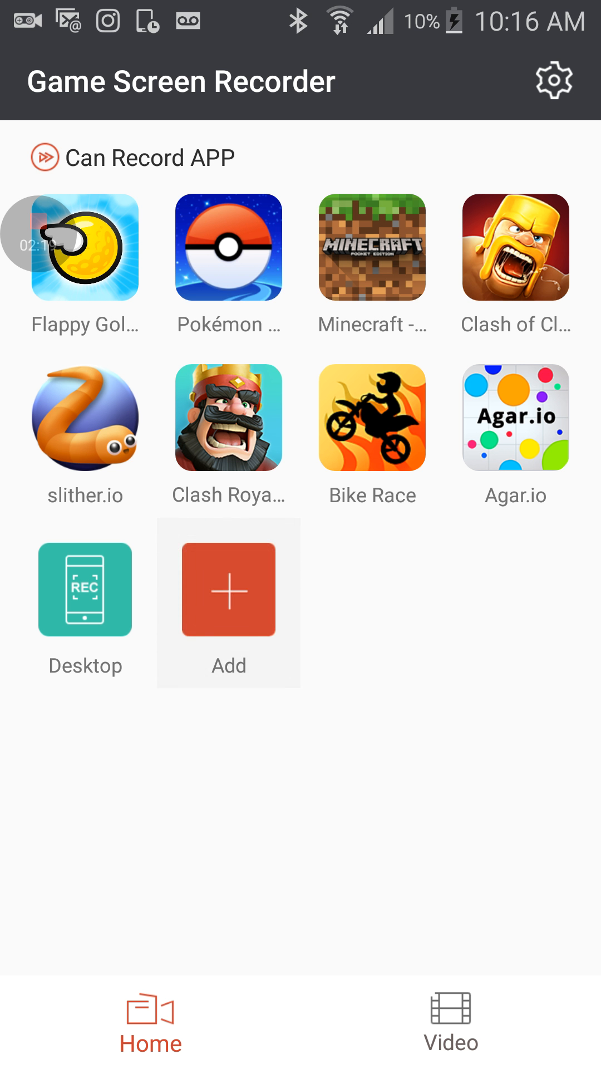
- From the Add screen, scroll to Instagram and add it to the recordable apps, then view saved recordings
{"action": "left_click", "coordinate": [228, 589]}
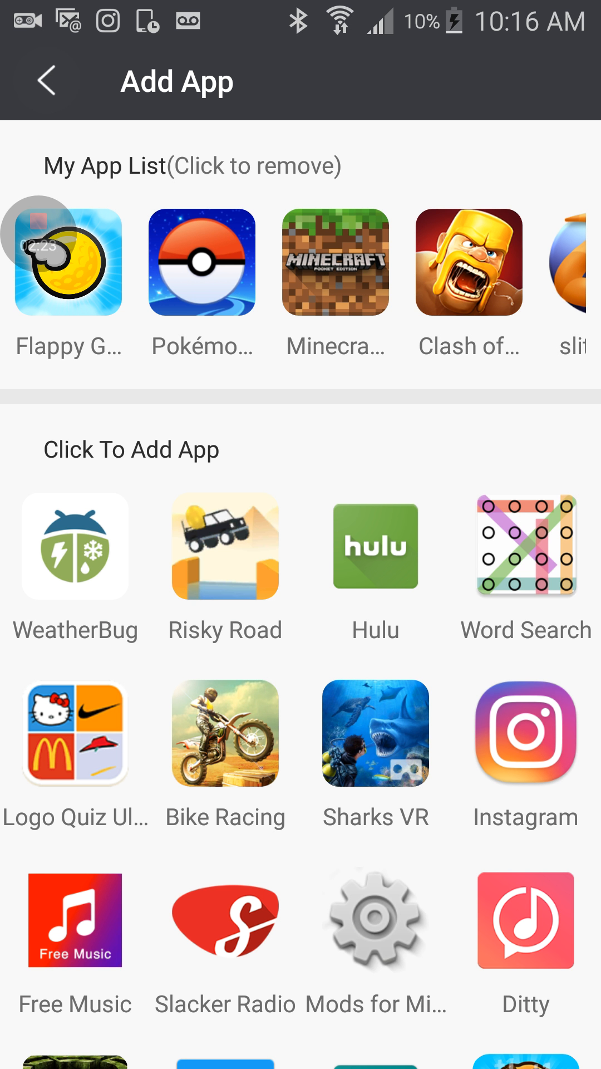
{"action": "left_click", "coordinate": [48, 82]}
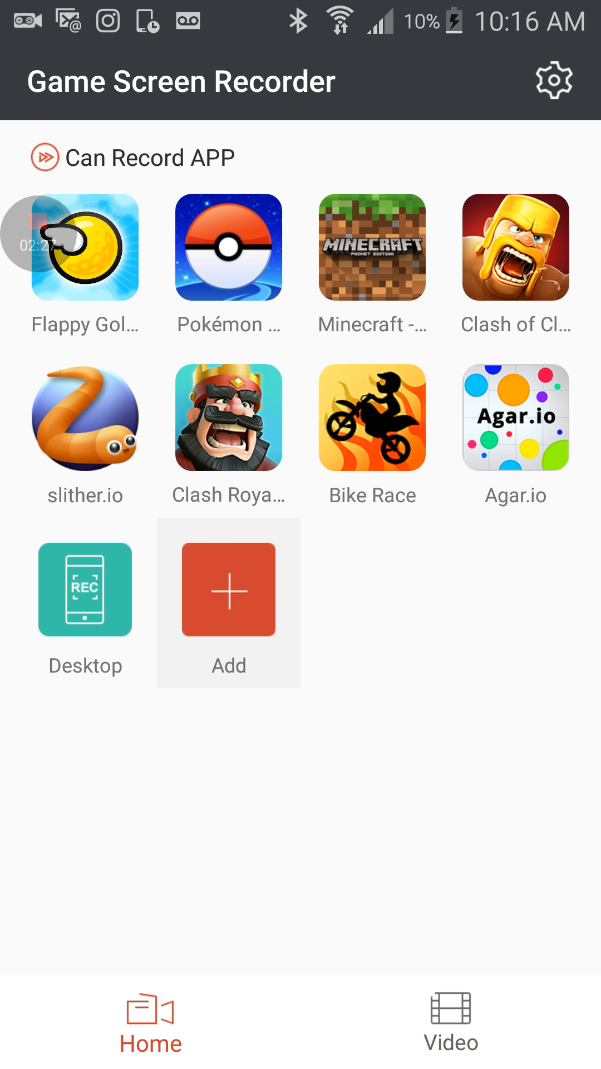
{"action": "left_click", "coordinate": [228, 590]}
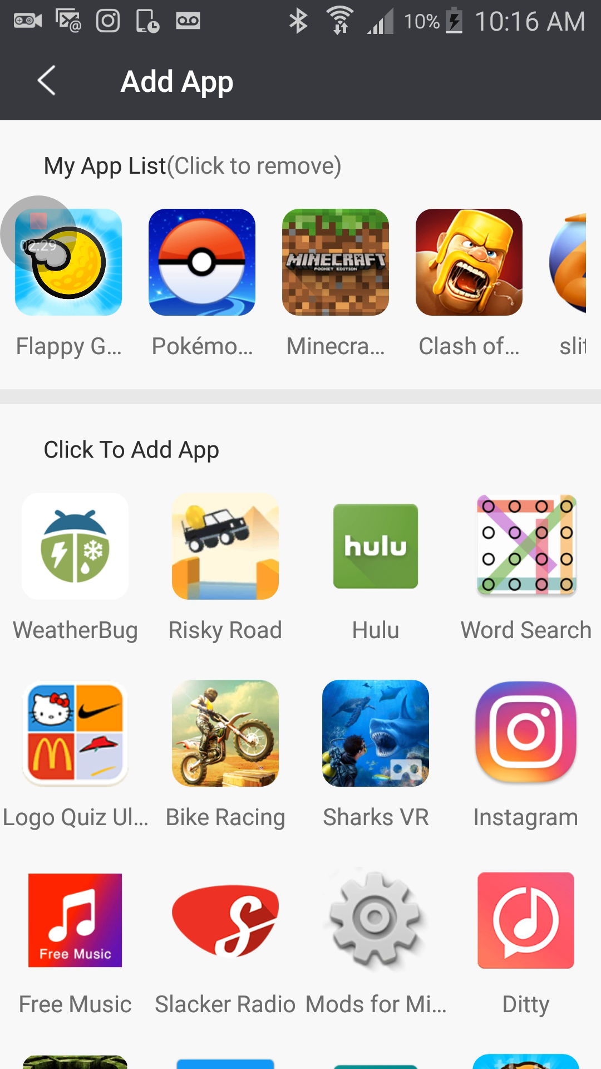
{"action": "scroll", "scroll_direction": "down", "scroll_amount": 3}
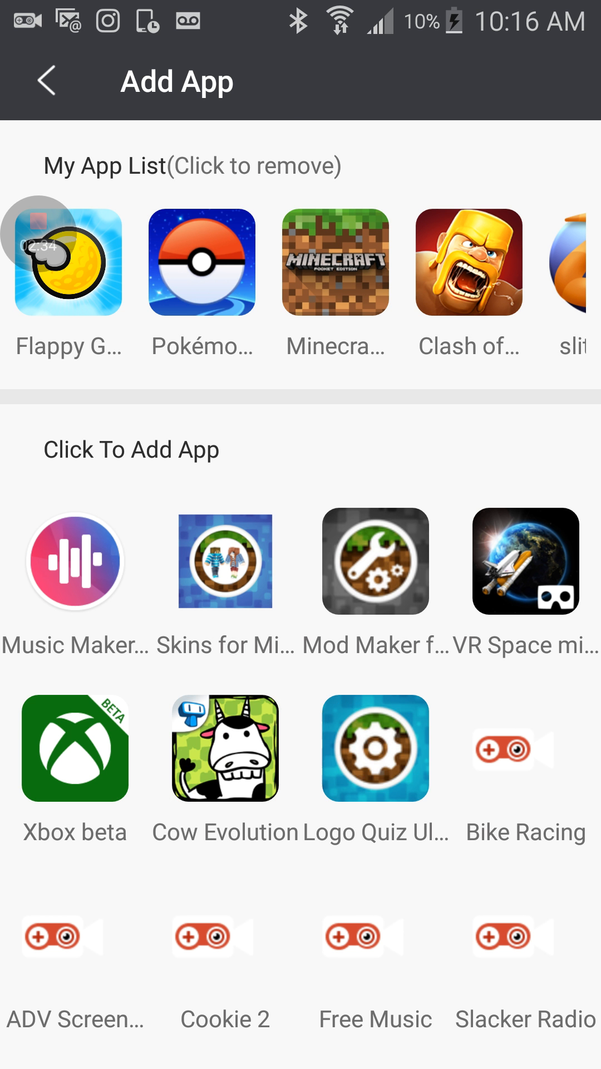
{"action": "scroll", "scroll_direction": "down", "scroll_amount": 3}
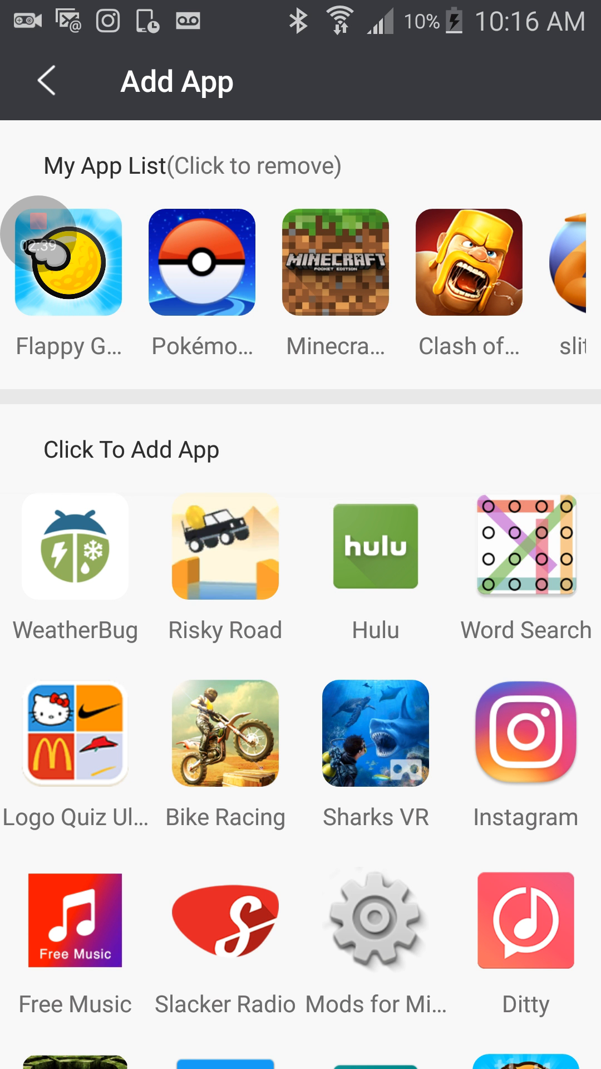
{"action": "left_click", "coordinate": [524, 733]}
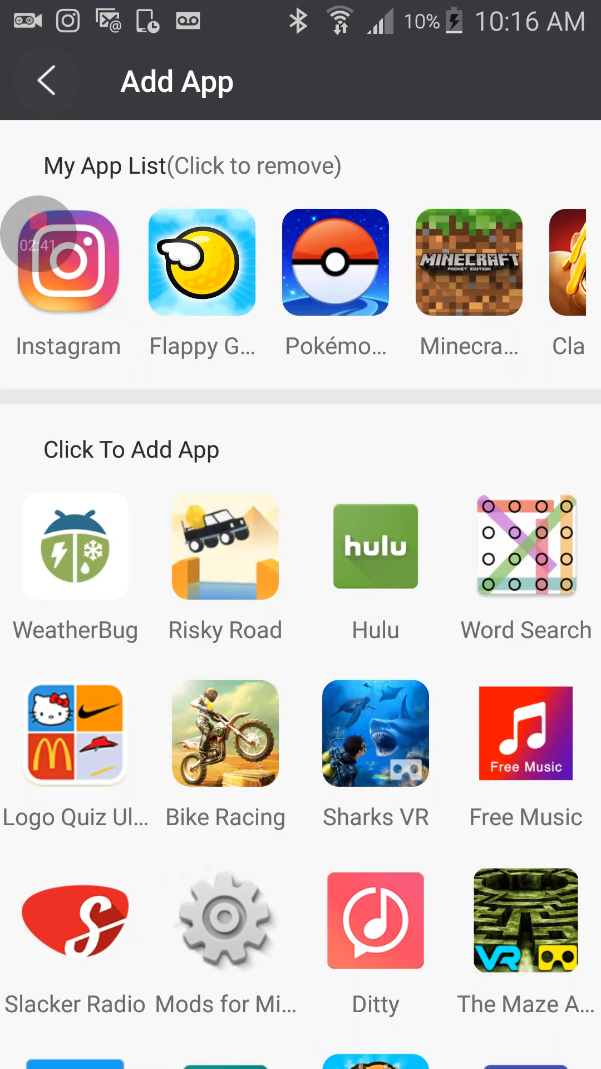
{"action": "left_click", "coordinate": [47, 80]}
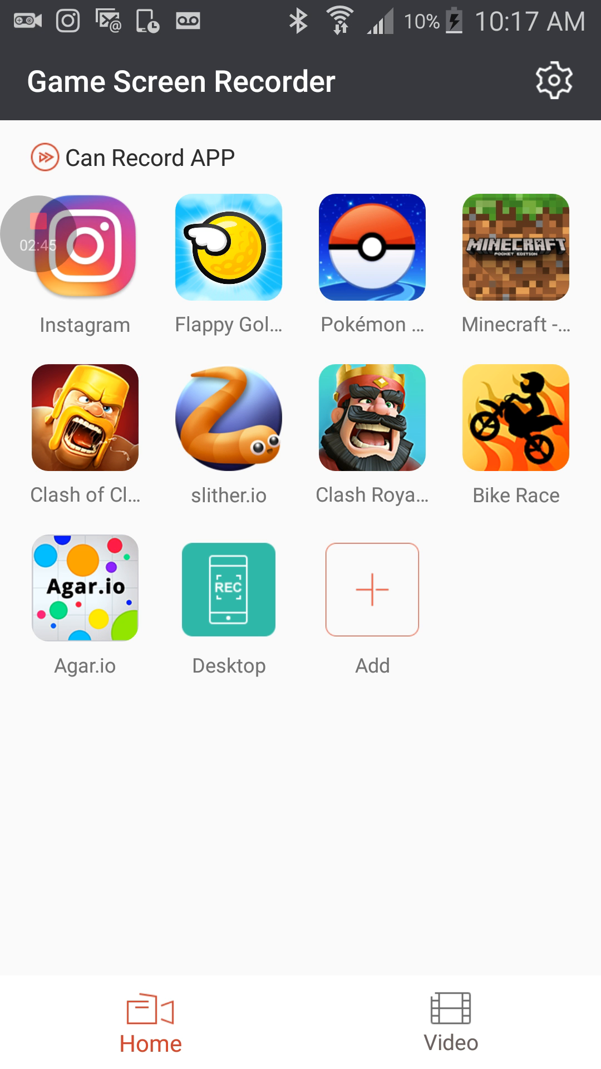
{"action": "left_click", "coordinate": [449, 1023]}
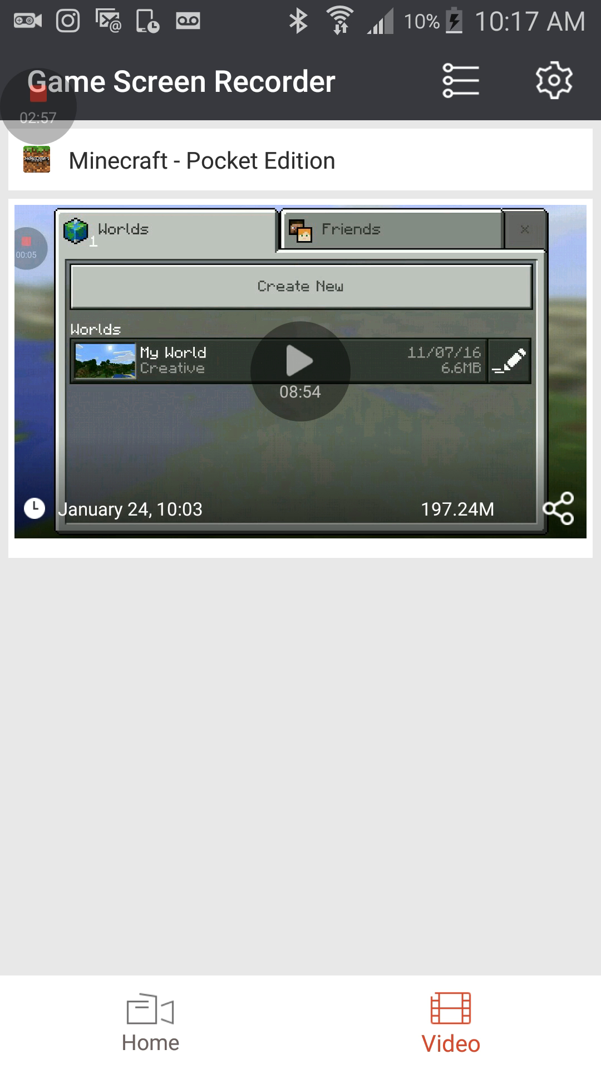
- Leave the recorder for the home screen and bring up the phone's full apps list
{"action": "left_click", "coordinate": [150, 1022]}
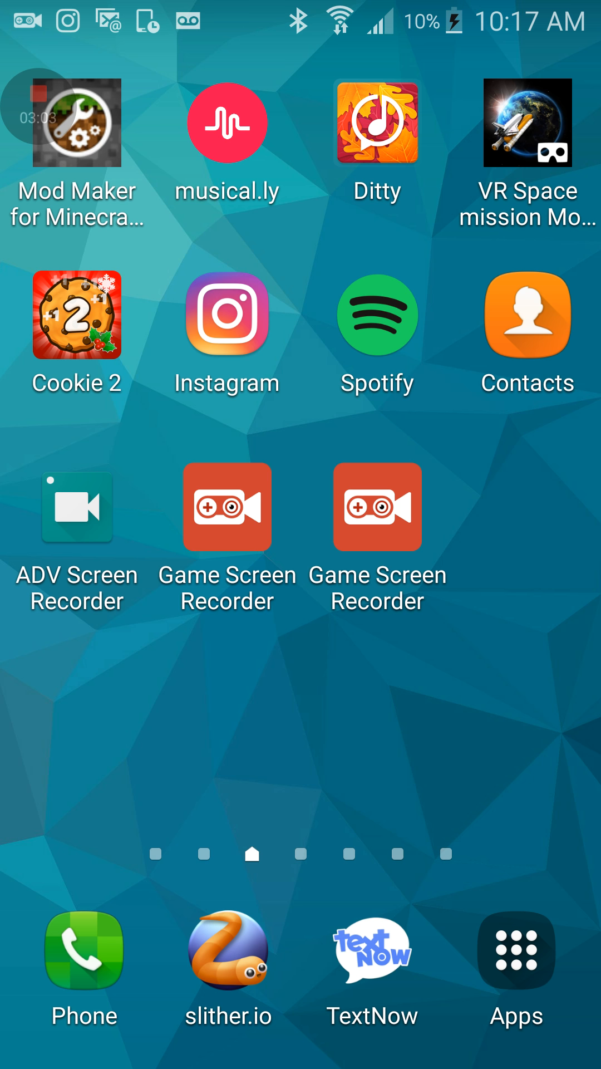
{"action": "left_click", "coordinate": [515, 954]}
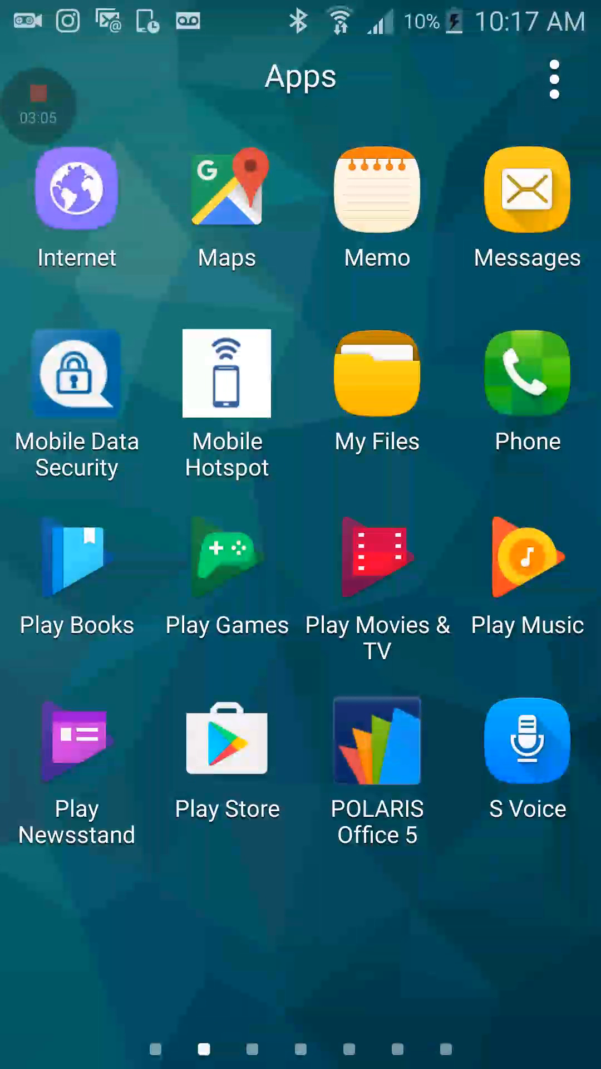